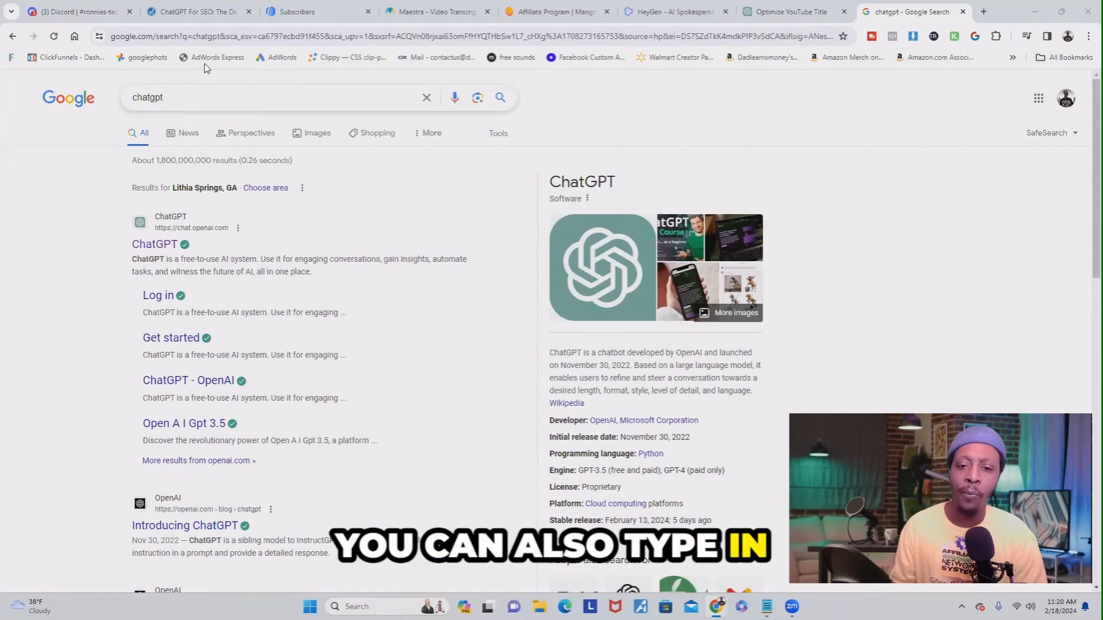
pyautogui.moveTo(226, 298)
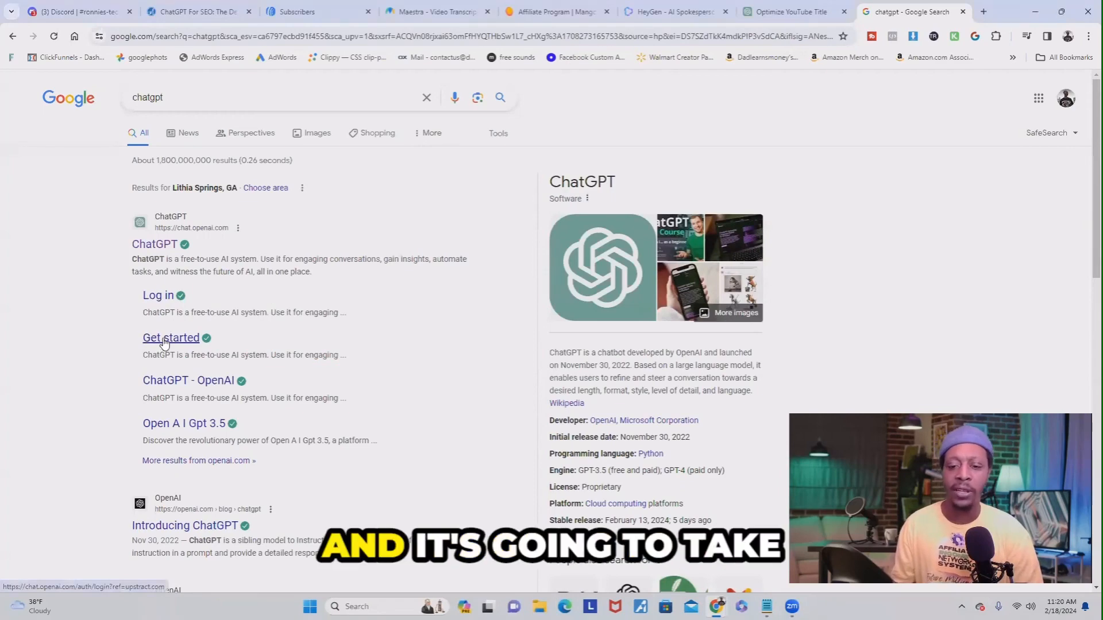
# Open ChatGPT's 'Get started' link from the Google search results
pyautogui.click(170, 338)
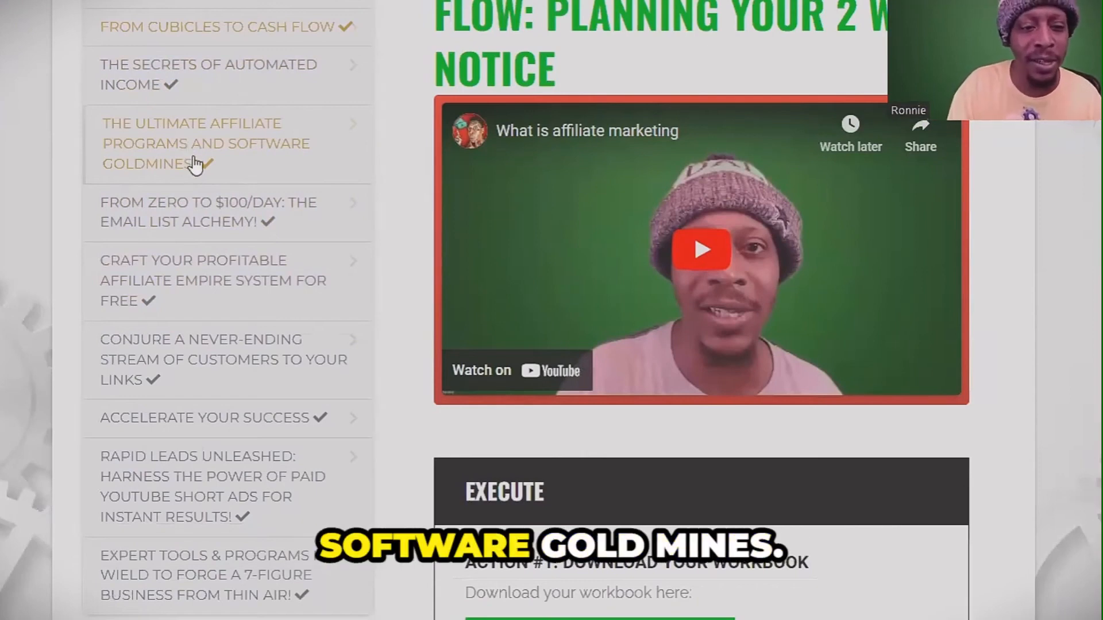
pyautogui.moveTo(241, 245)
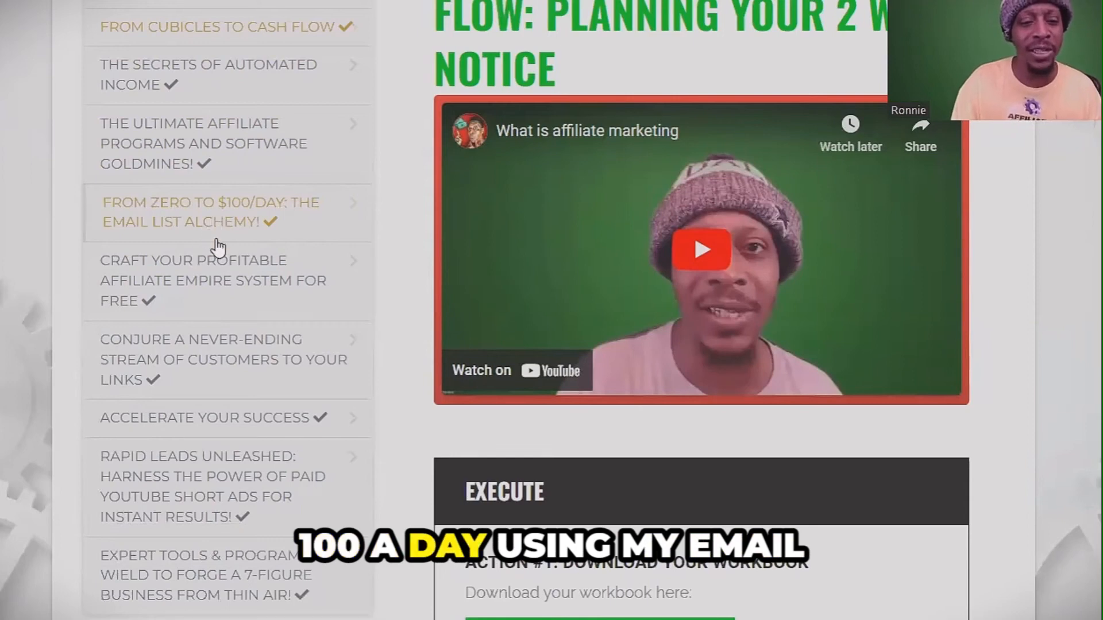
pyautogui.scroll(-3)
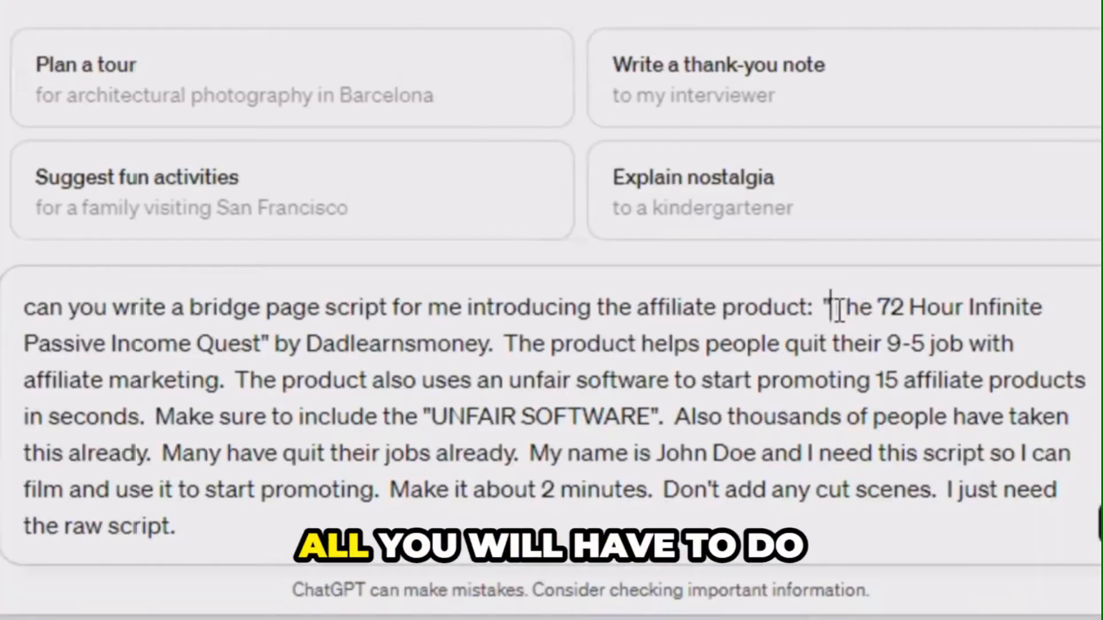
# Select the product name and send the two-minute bridge page script prompt
pyautogui.moveTo(833, 307); pyautogui.dragTo(263, 343)
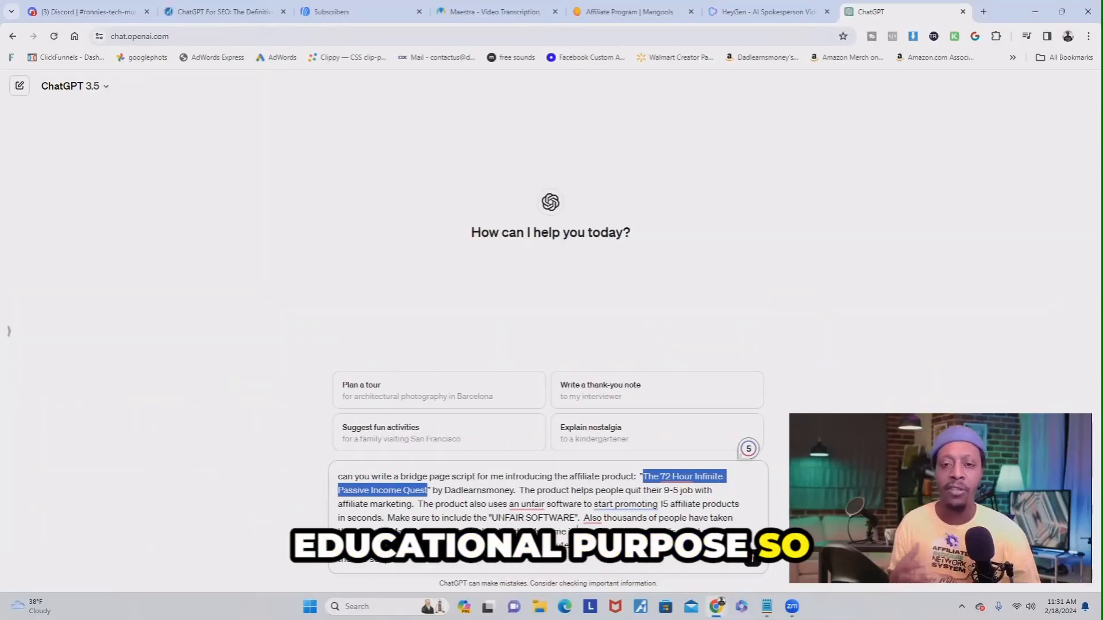
pyautogui.click(770, 11)
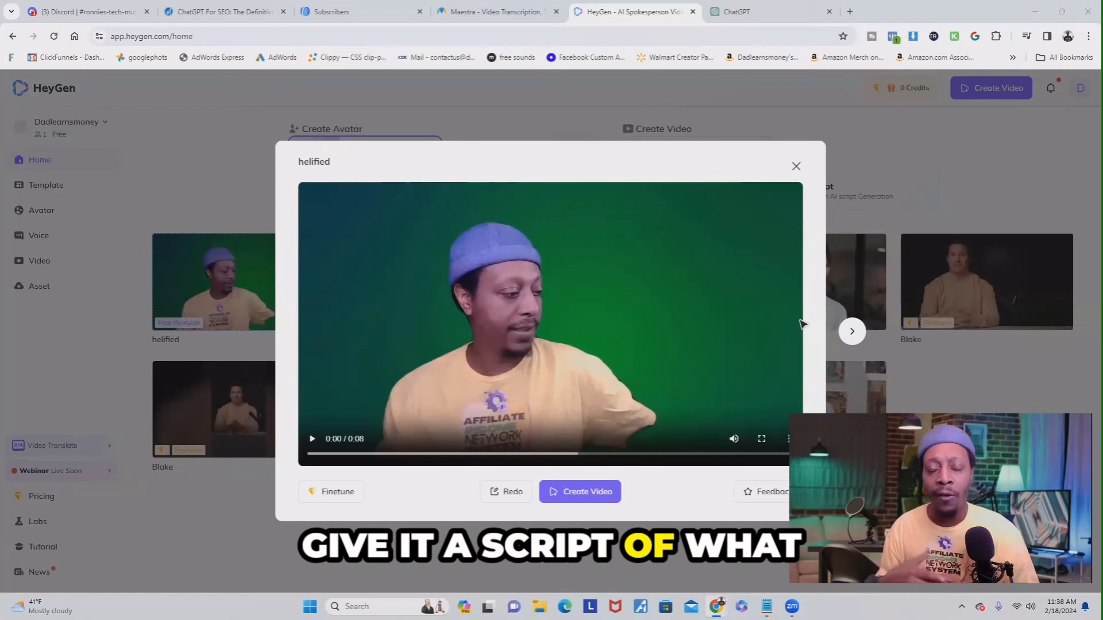
# Close the helified avatar preview to return to the HeyGen home page
pyautogui.click(796, 166)
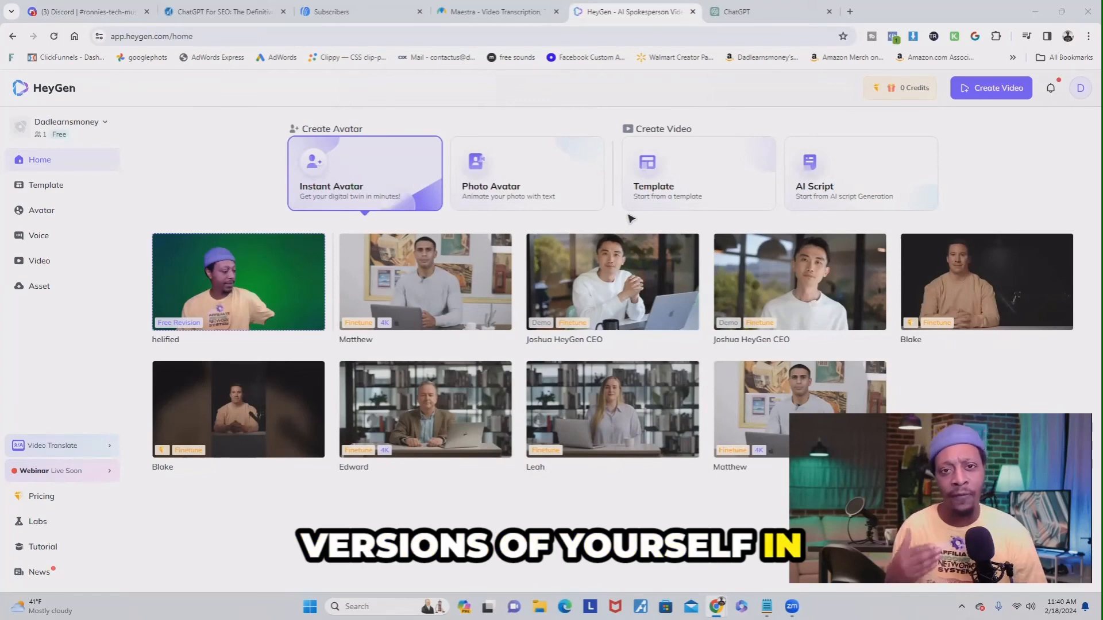
pyautogui.moveTo(424, 408)
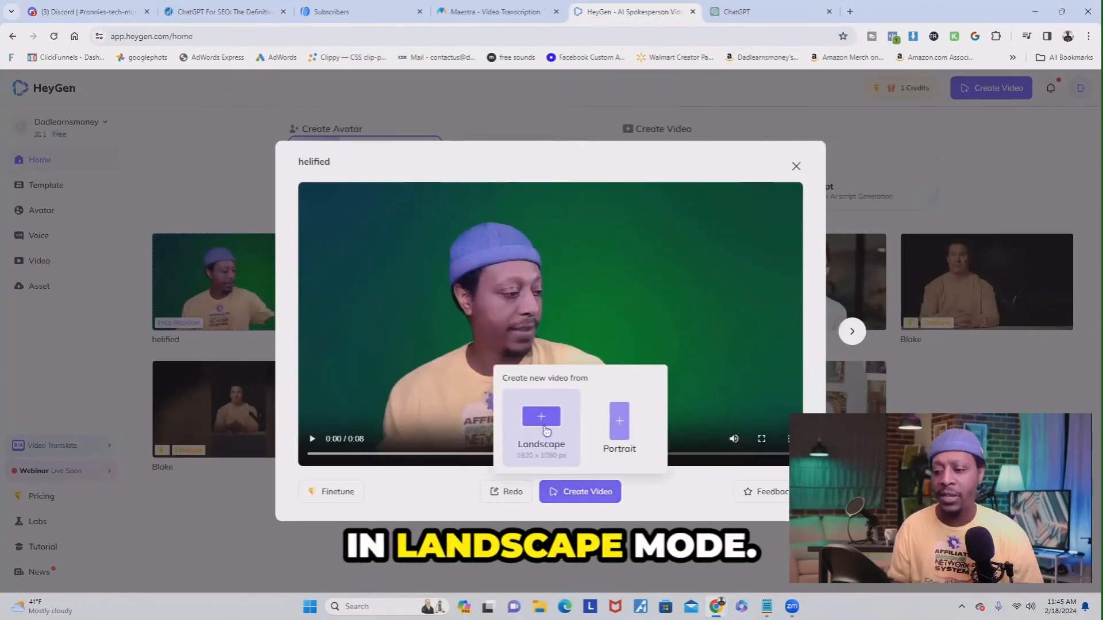
# Create a landscape video from the helified avatar dialog
pyautogui.click(541, 425)
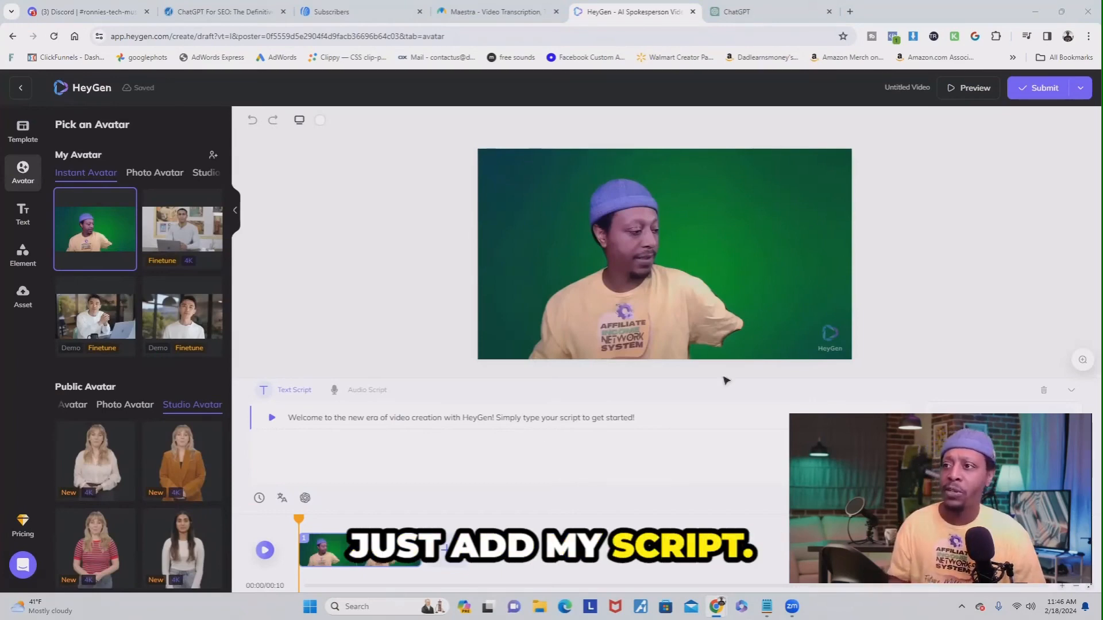
# Grab the John Doe script from ChatGPT and try pasting it into the HeyGen editor
pyautogui.click(739, 12)
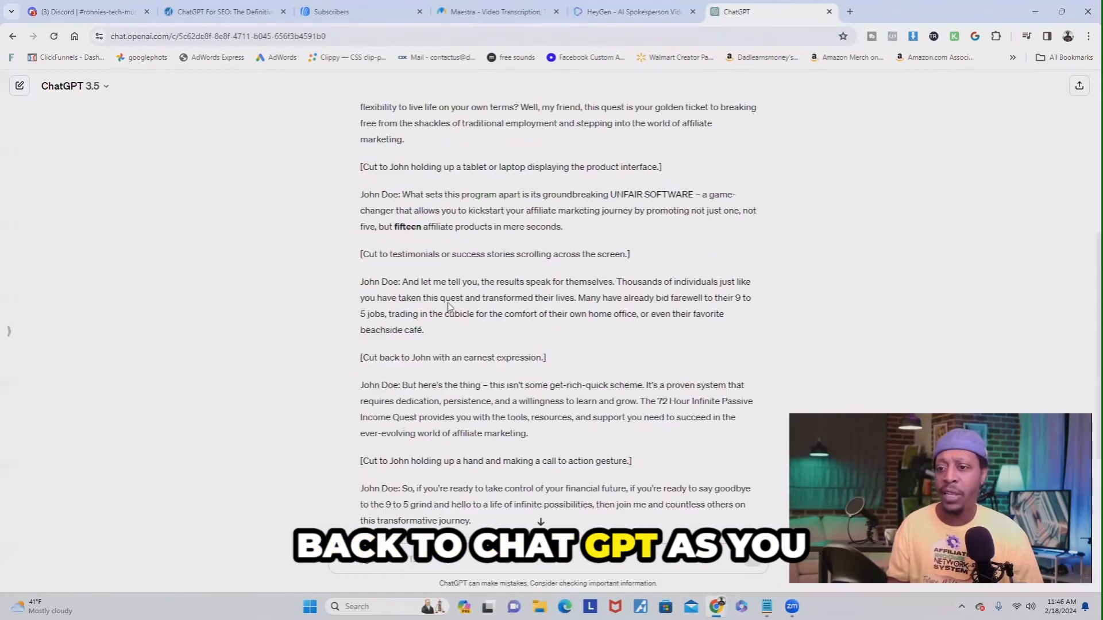
pyautogui.scroll(3)
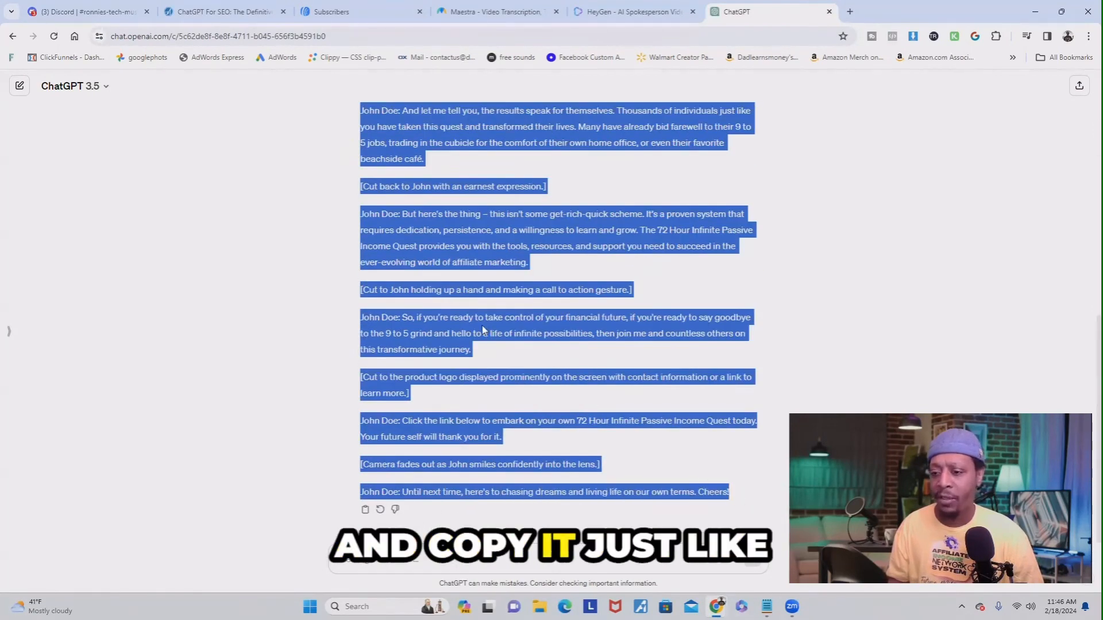
pyautogui.click(631, 11)
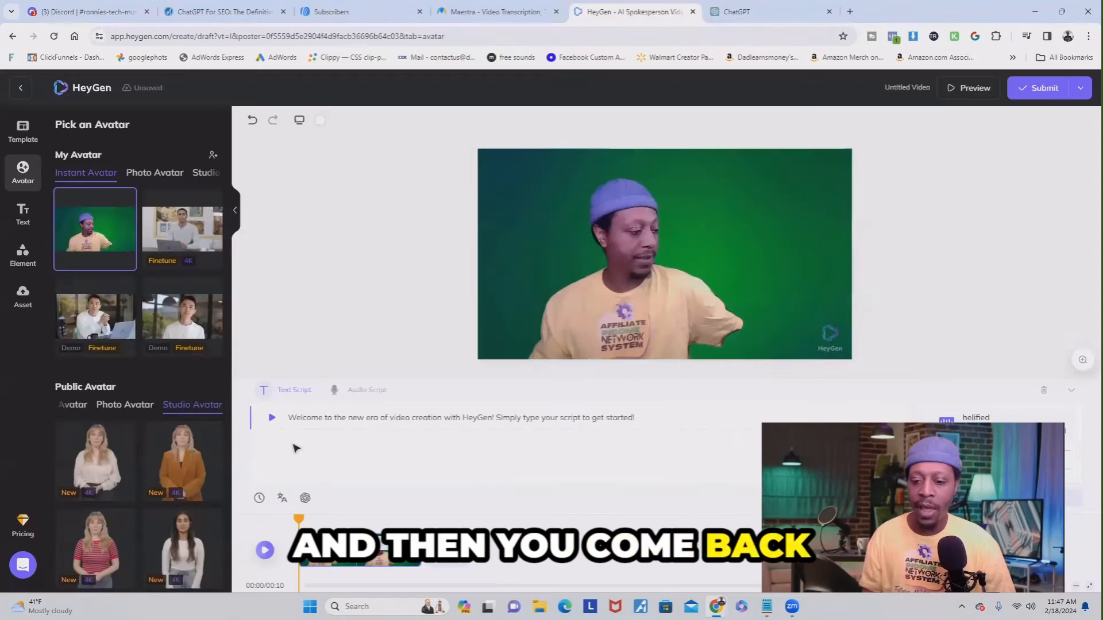
pyautogui.rightClick(295, 448)
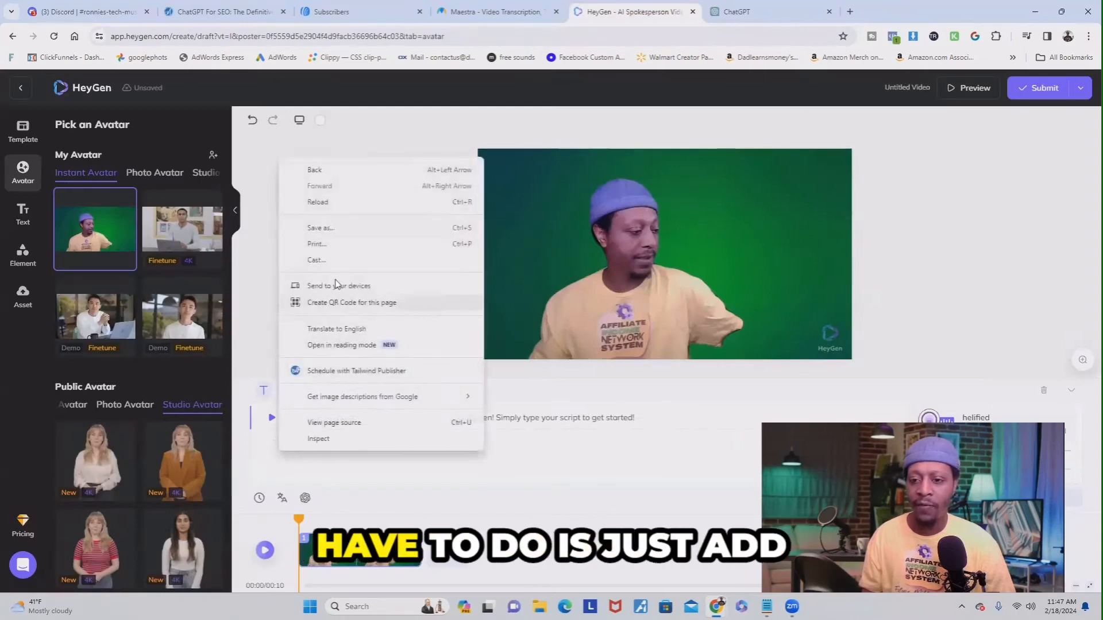